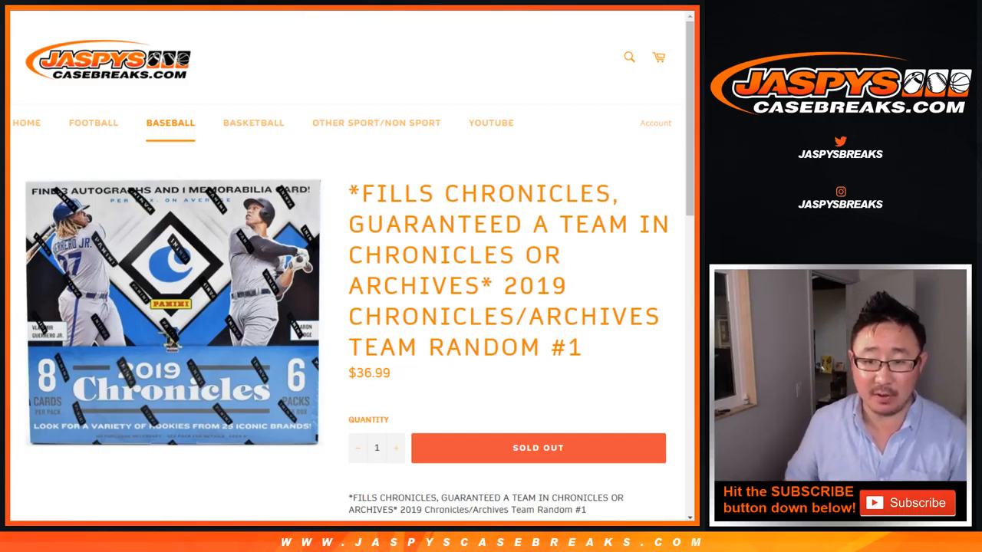
Step: Review the break's 13 team slots on the listing, then bring up the List Randomizer with the customer names
{"action": "scroll", "scroll_direction": "down", "scroll_amount": 3}
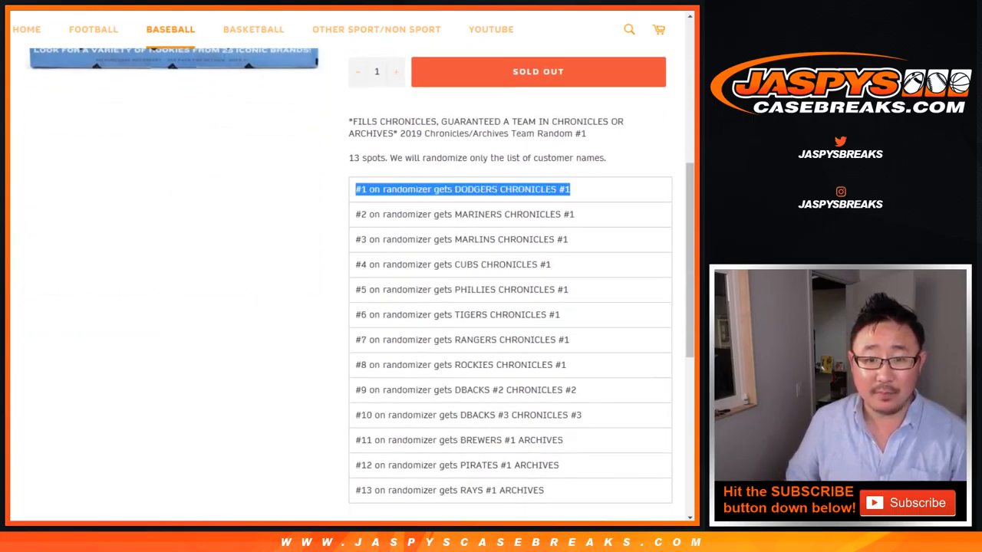
{"action": "scroll", "scroll_direction": "down", "scroll_amount": 3}
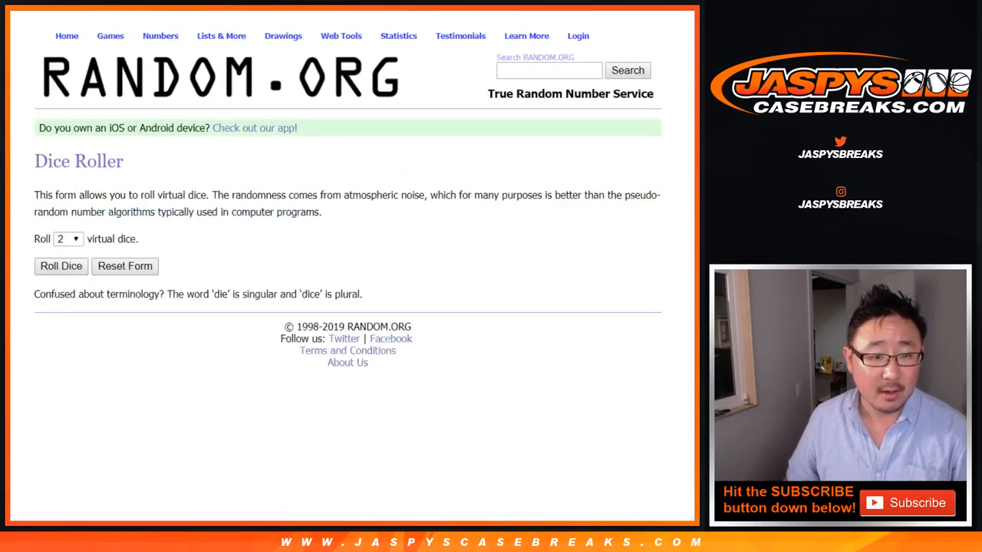
{"action": "left_click", "coordinate": [61, 267]}
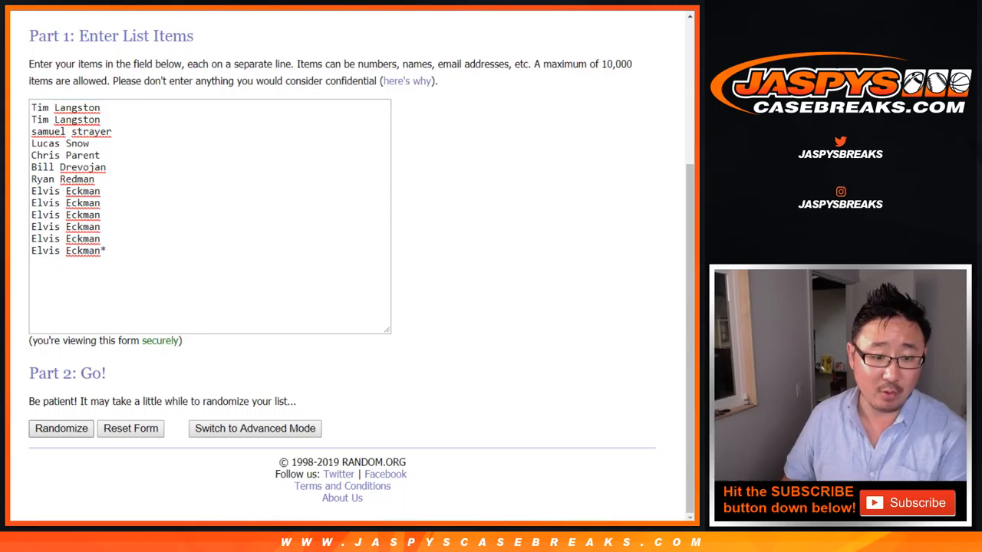
Step: Randomize the 13 customer names four times to settle on a final shuffled order
{"action": "left_click", "coordinate": [61, 428]}
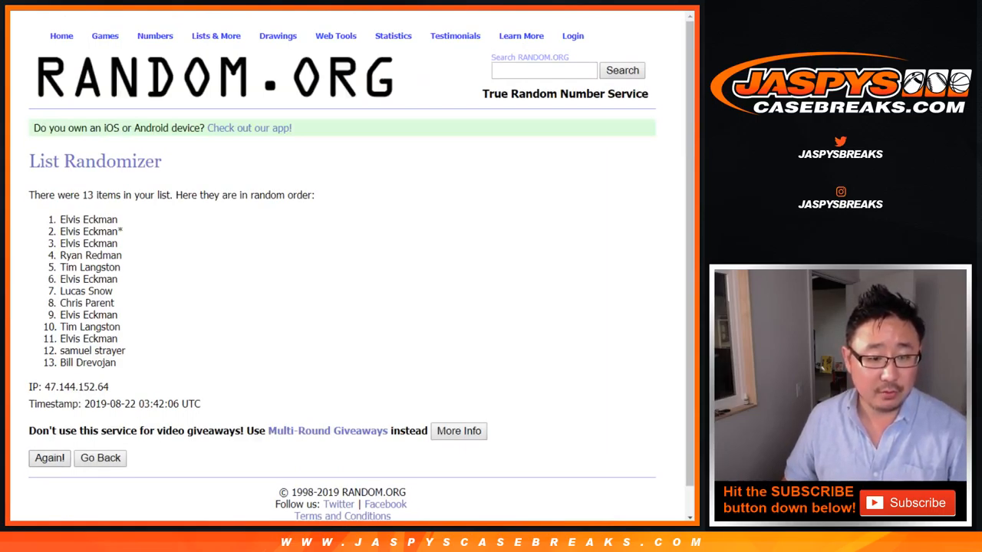
{"action": "left_click", "coordinate": [49, 457]}
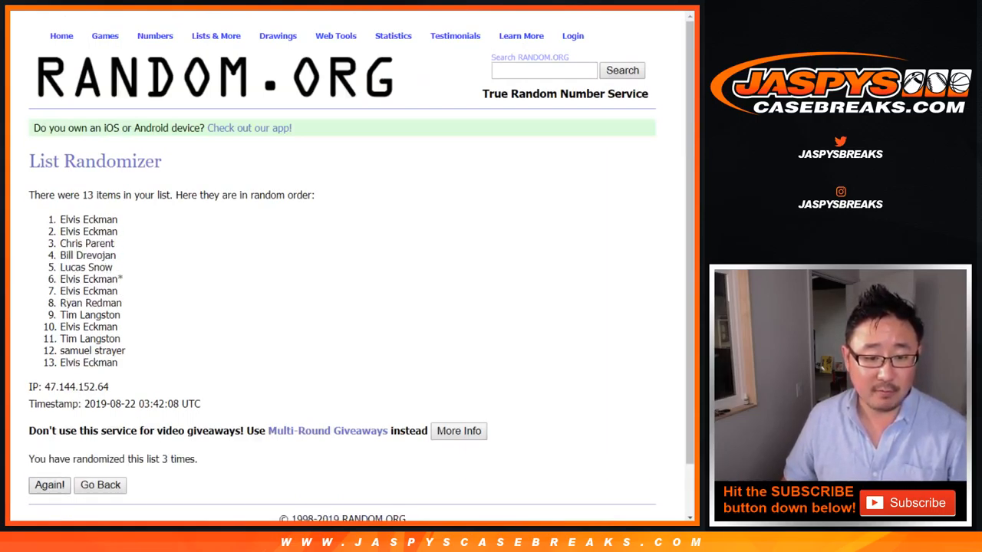
{"action": "left_click", "coordinate": [49, 485]}
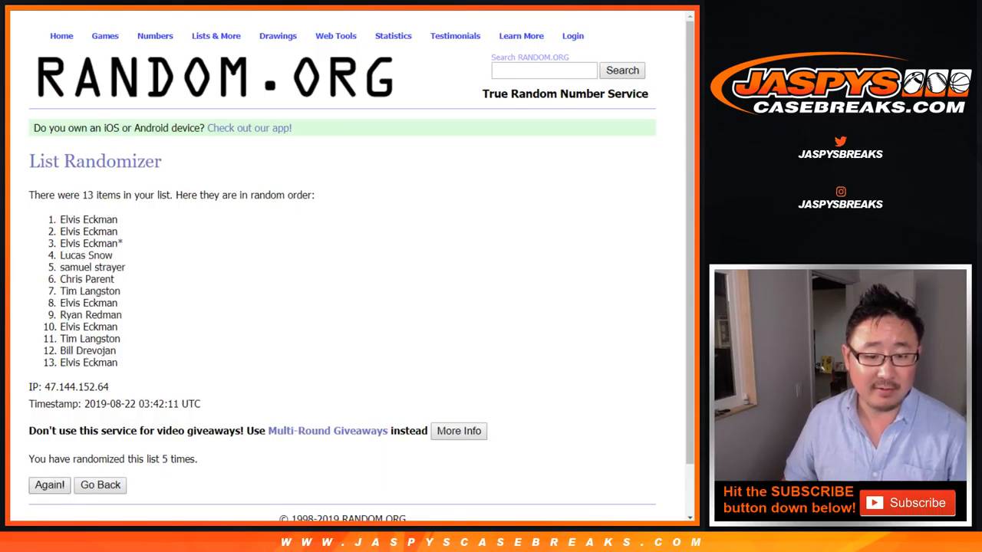
{"action": "left_click", "coordinate": [50, 485]}
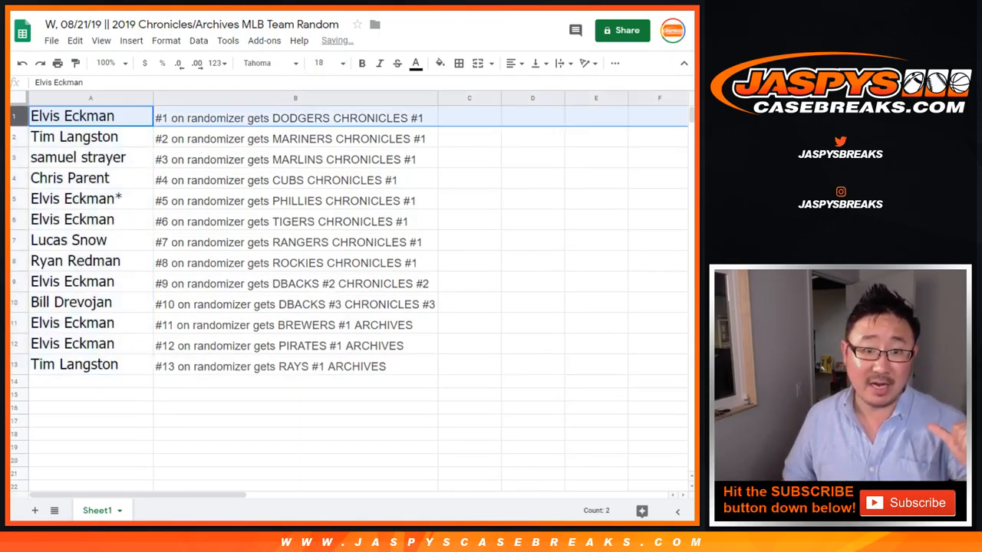
{"action": "left_click", "coordinate": [74, 137]}
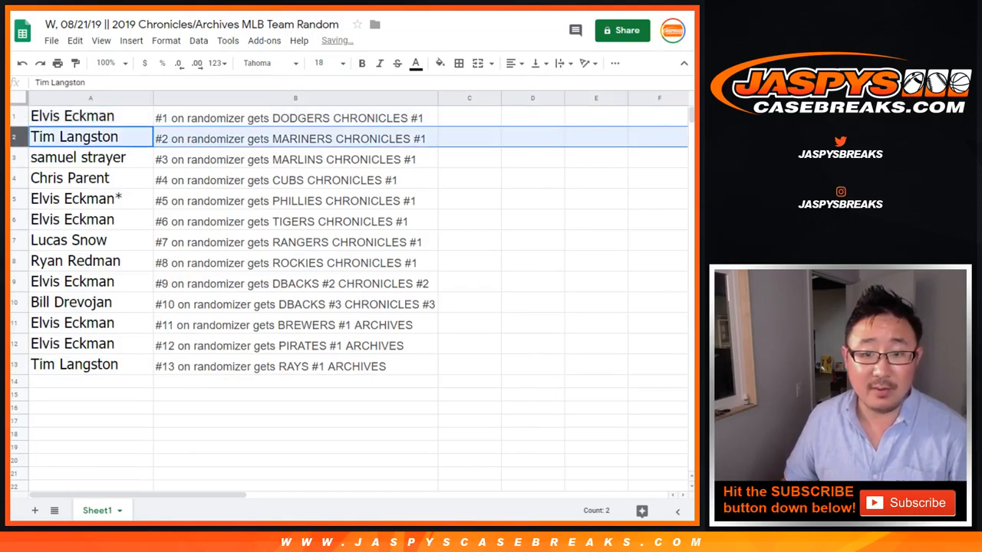
{"action": "left_click", "coordinate": [76, 157]}
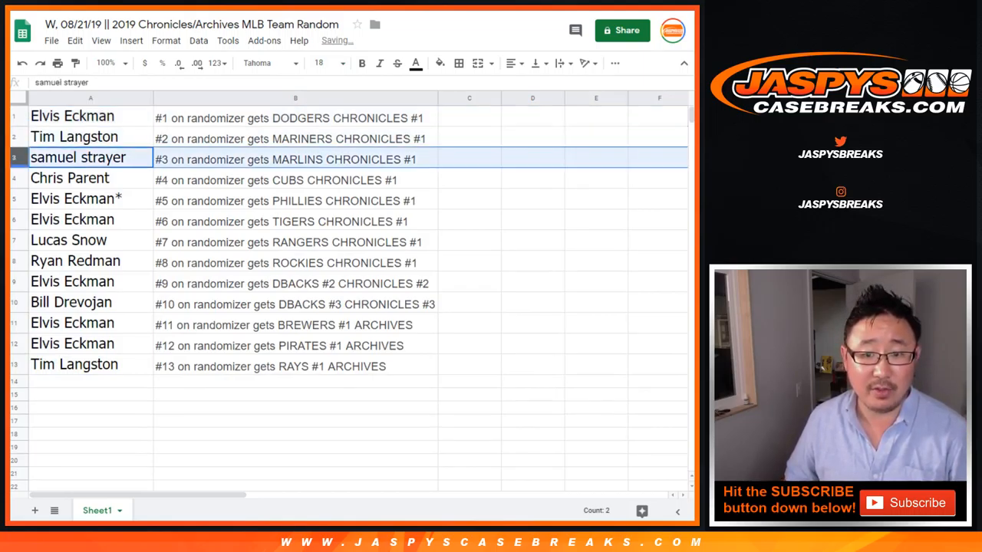
{"action": "left_click", "coordinate": [69, 178]}
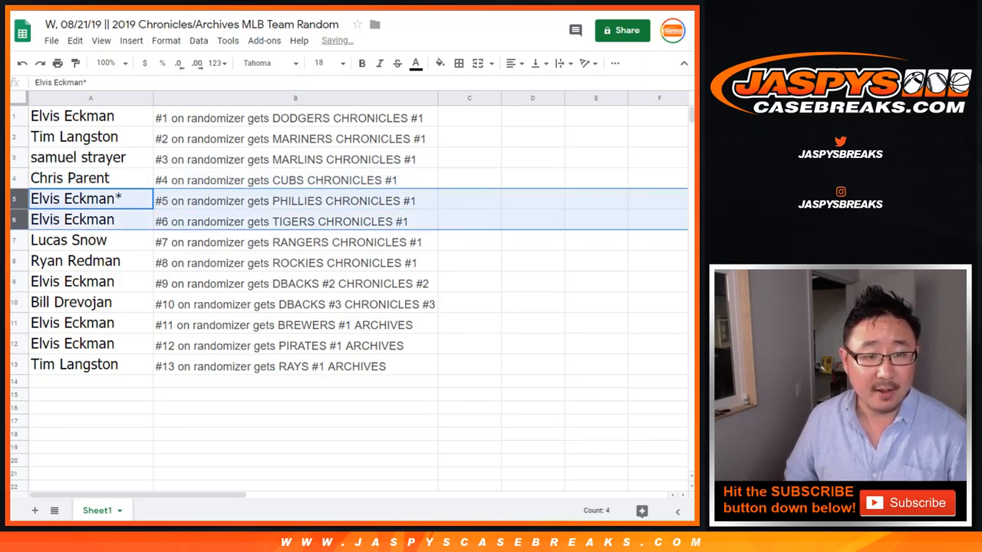
{"action": "left_click", "coordinate": [67, 239]}
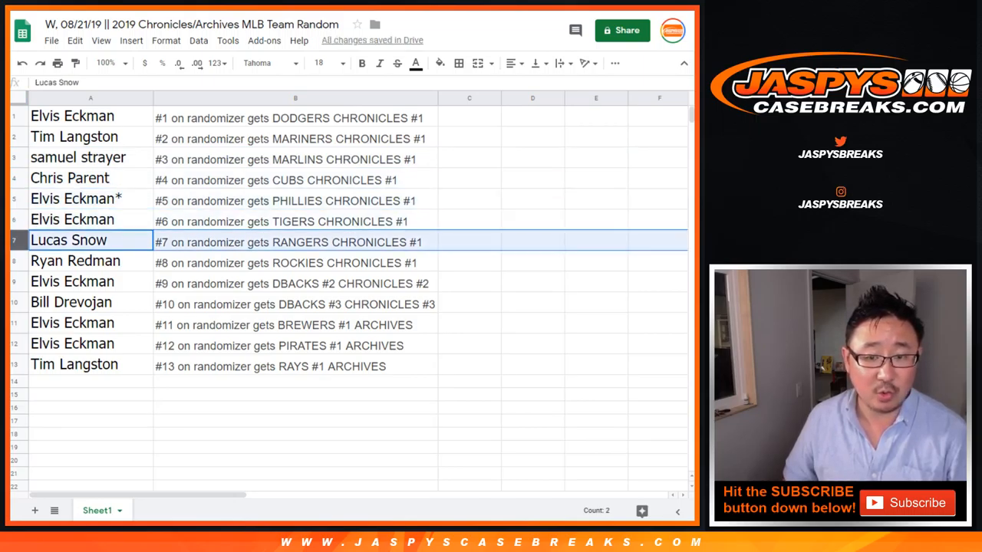
{"action": "left_click", "coordinate": [76, 260]}
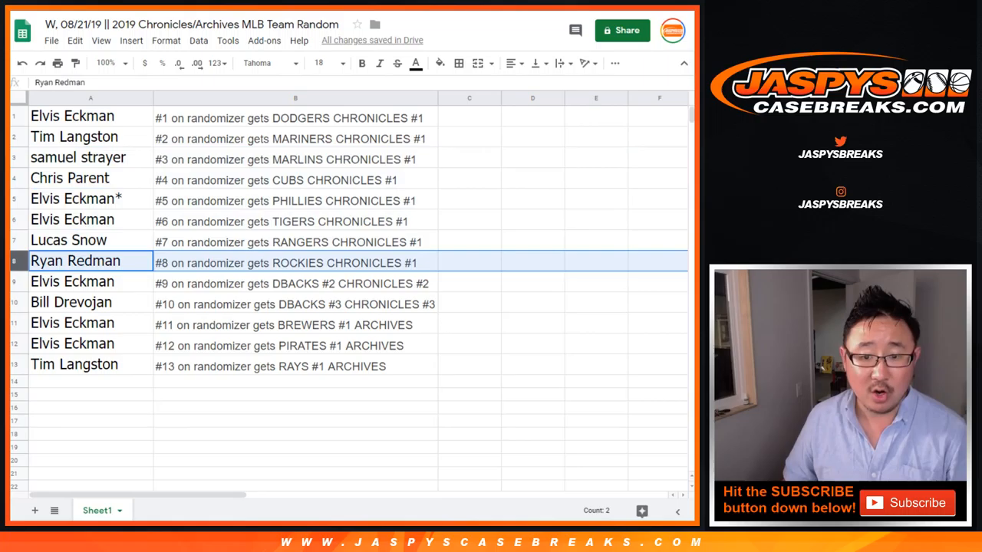
{"action": "left_click", "coordinate": [72, 283]}
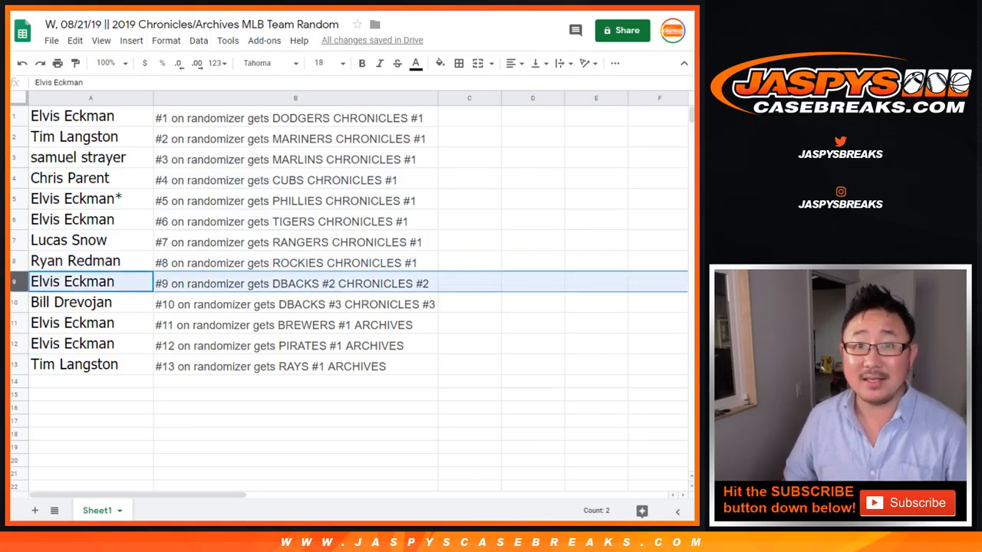
{"action": "left_click", "coordinate": [70, 301]}
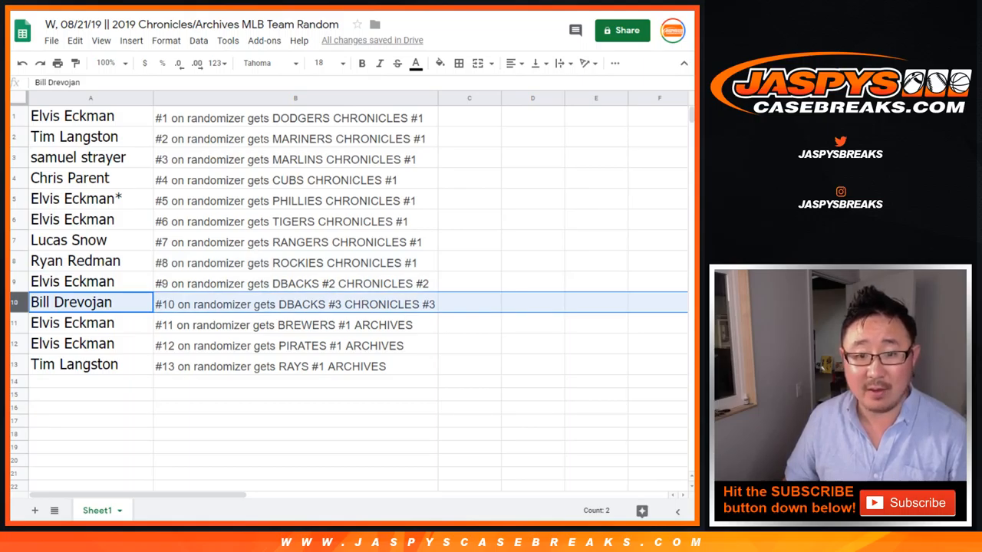
{"action": "left_click", "coordinate": [90, 323]}
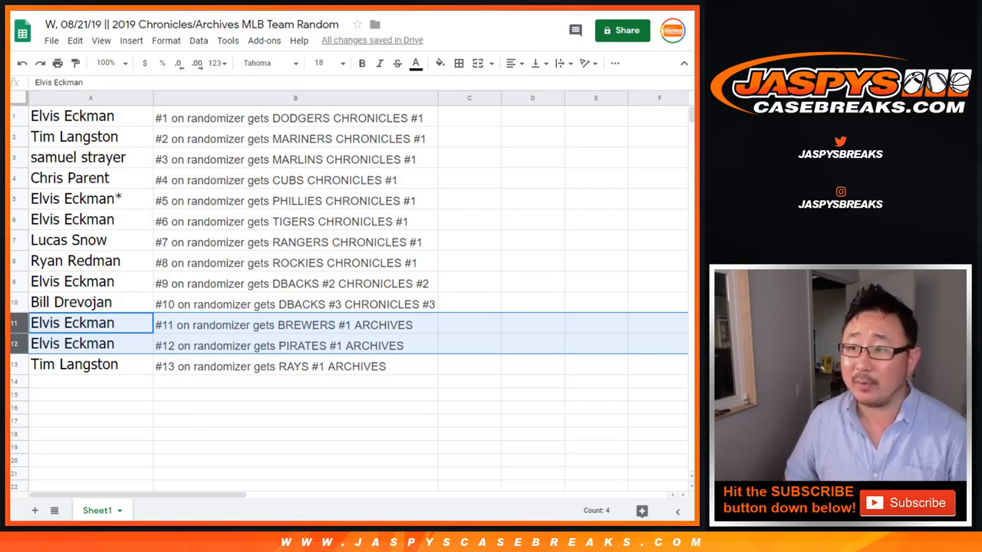
Step: Enter a ^ caret mark in the empty cell below the last pairing
{"action": "left_click", "coordinate": [74, 365]}
{"action": "type", "text": "^"}
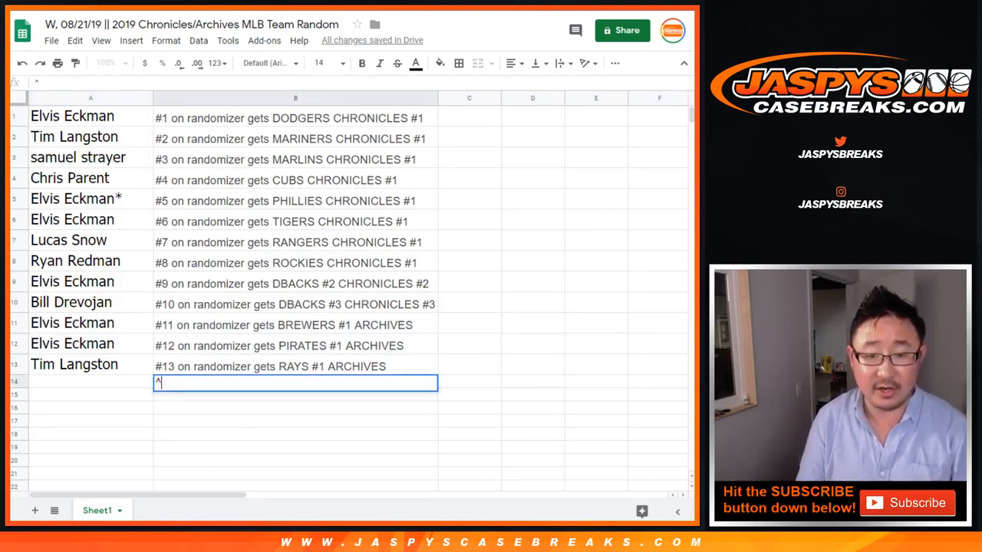
{"action": "key", "text": "enter"}
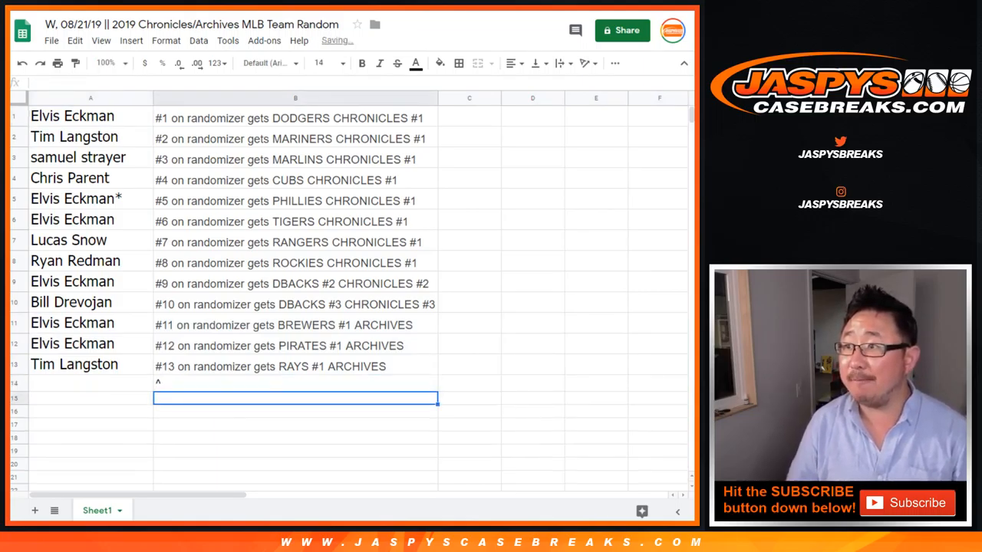